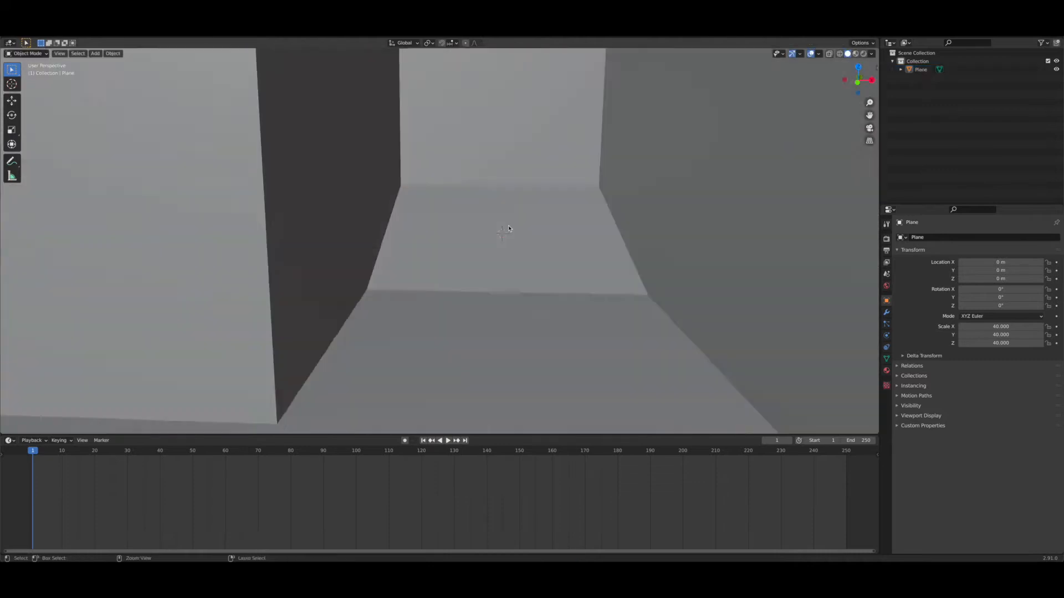
Step: Add a camera and align it to the current view of the grey room interior
{"action": "key", "text": "Numpad0"}
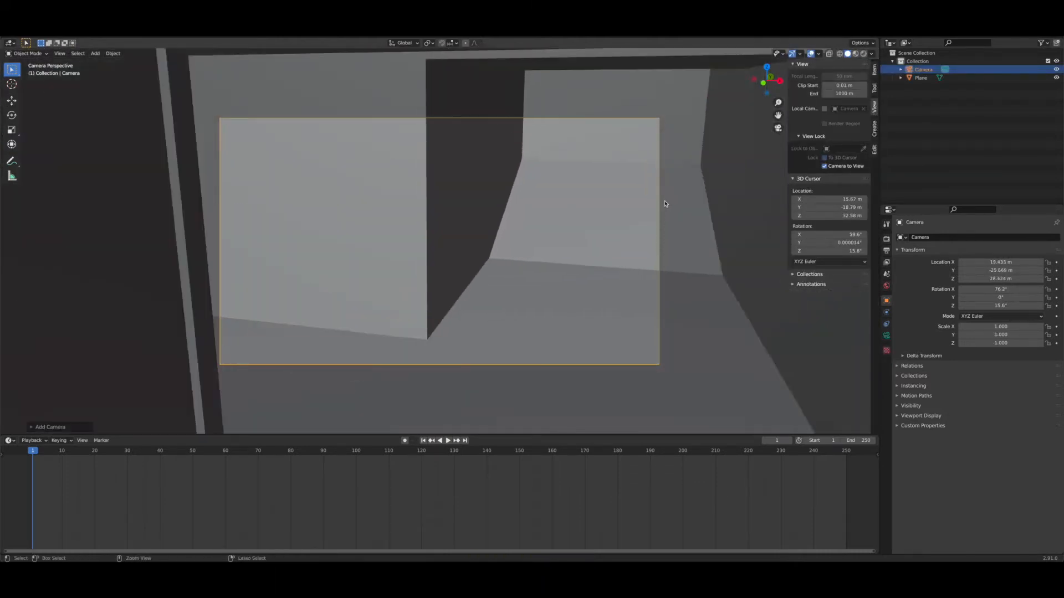
Step: Separate the room into Floor, Ceiling and Second Floor objects with Wallpaper and Ceiling materials
{"action": "left_click", "coordinate": [447, 441]}
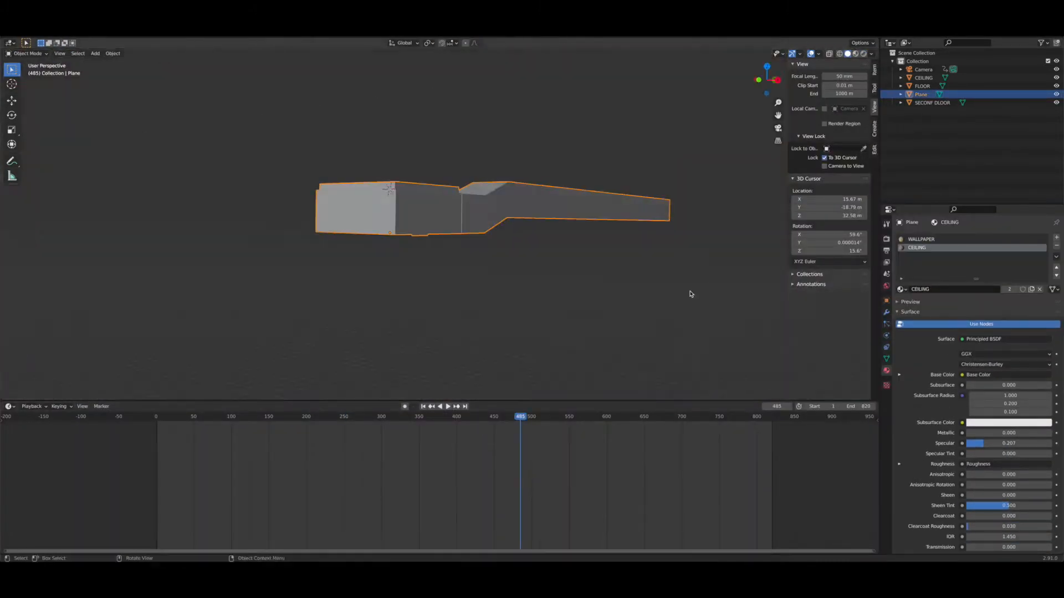
Step: Import the detailed building model file into the scene beside the room
{"action": "left_click", "coordinate": [439, 406]}
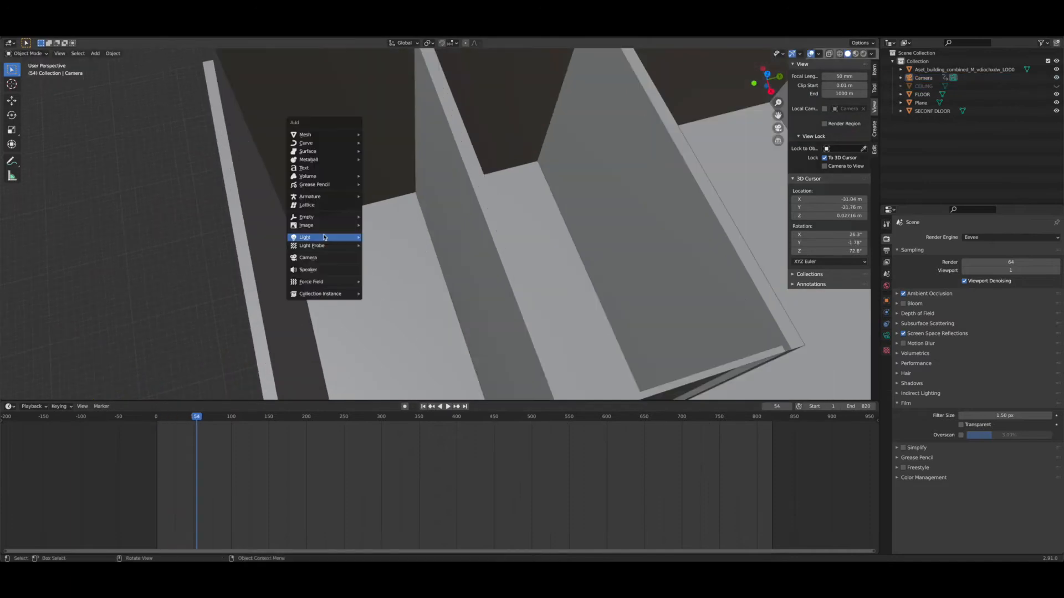
Step: Add a Spot light to the furnished corridor with chairs, bench and black world background
{"action": "left_click", "coordinate": [304, 236]}
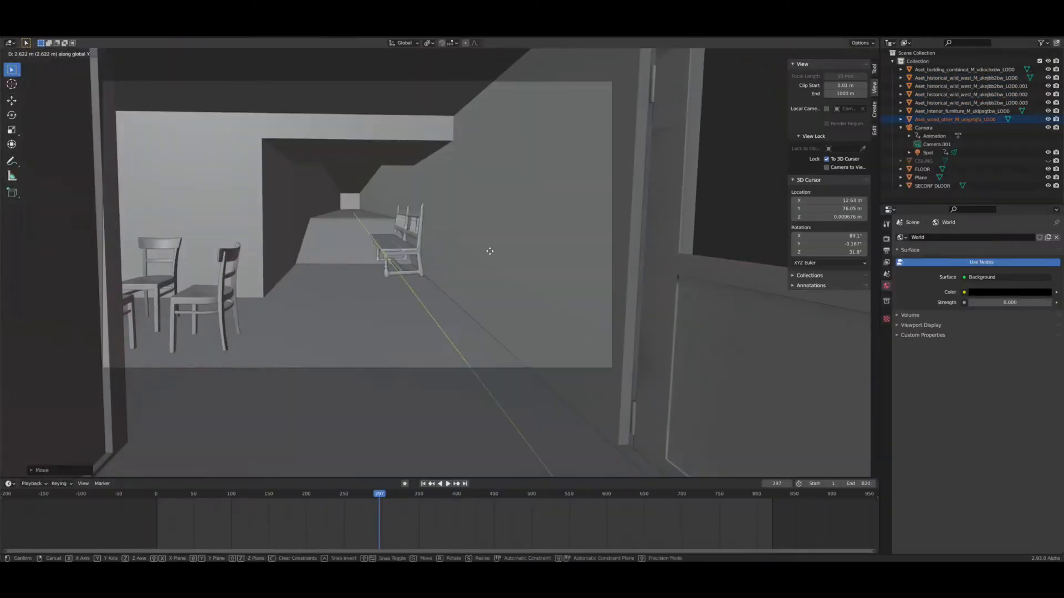
Step: Tilt and move a chair, keyframing its new tipped-over position on the timeline
{"action": "left_click", "coordinate": [438, 484]}
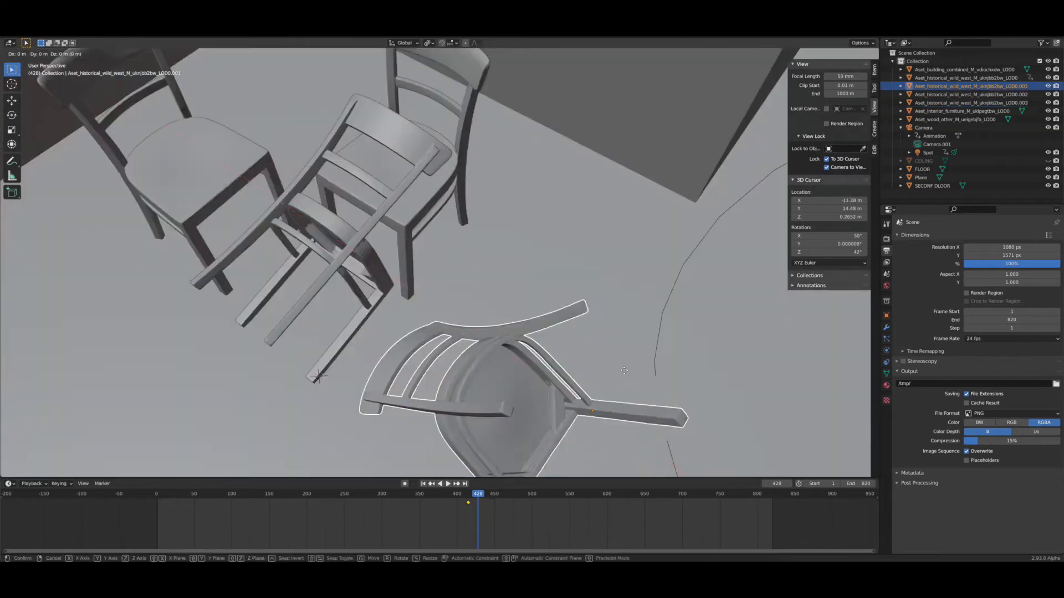
{"action": "left_click", "coordinate": [439, 484]}
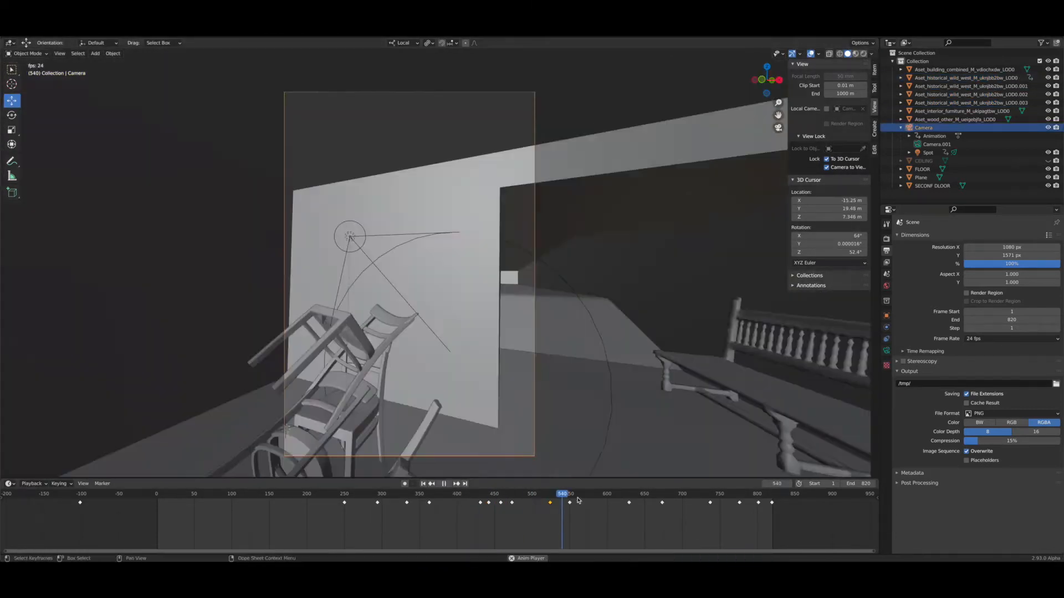
Step: Preview rendered lighting and set the Spot light to 12000 W power and 75° size with motion blur
{"action": "left_click", "coordinate": [450, 494]}
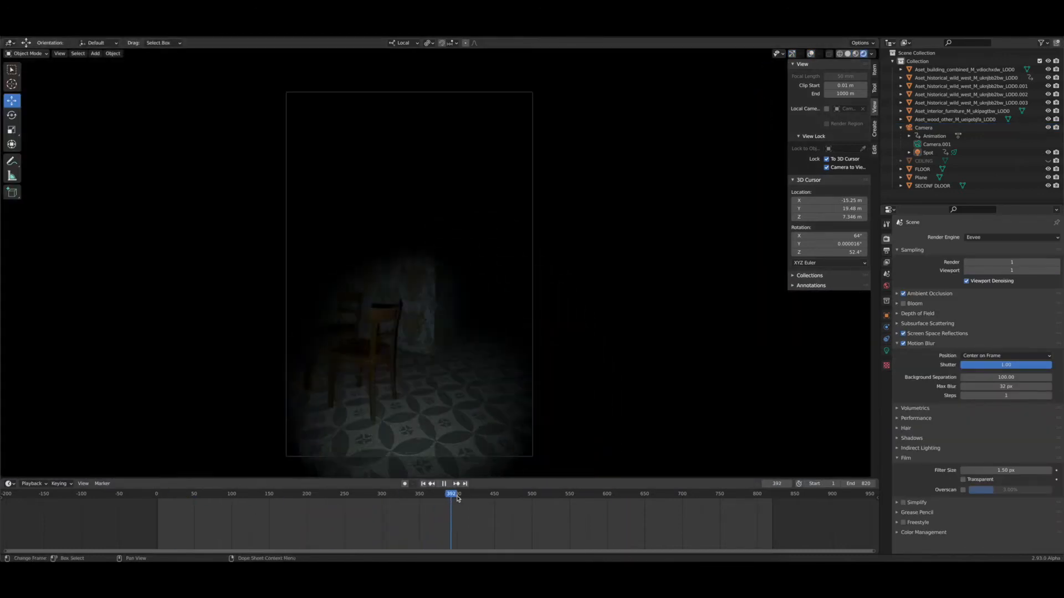
{"action": "left_click", "coordinate": [552, 493]}
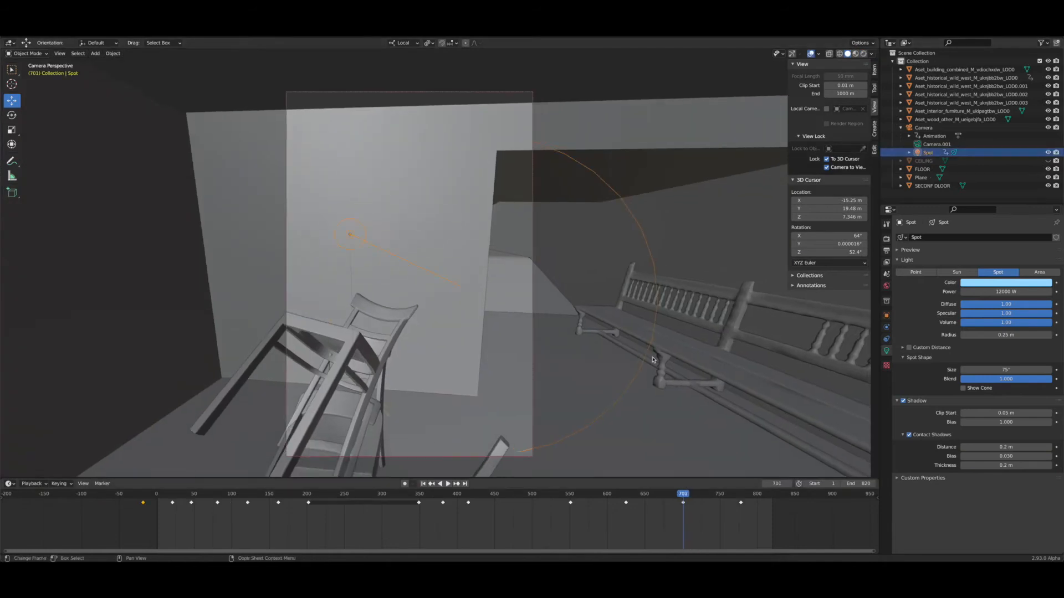
{"action": "left_click", "coordinate": [759, 493]}
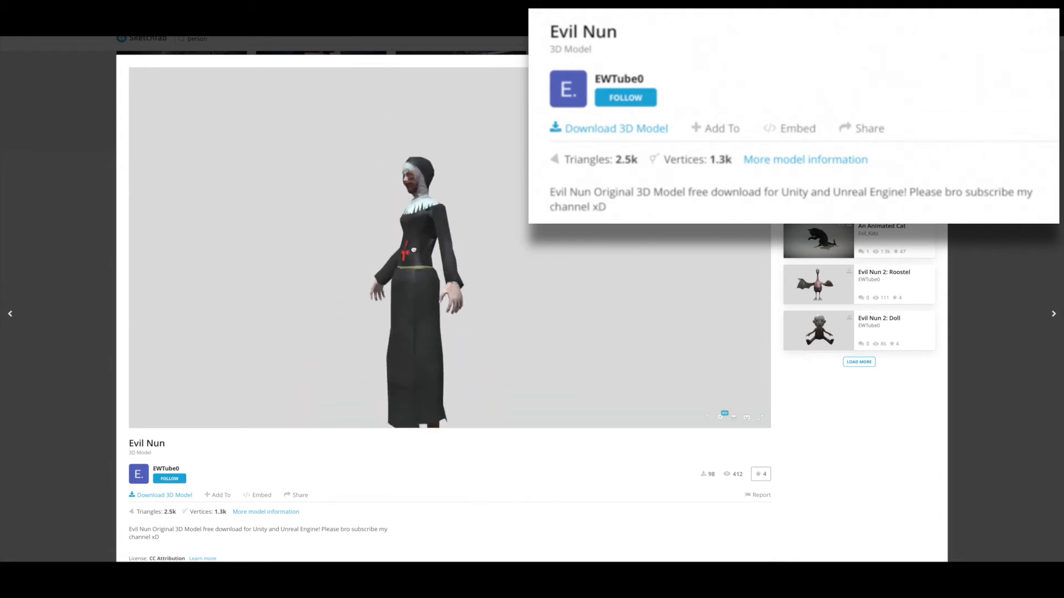
Step: Download the Evil Nun 3D model from its Sketchfab page
{"action": "left_click", "coordinate": [614, 128]}
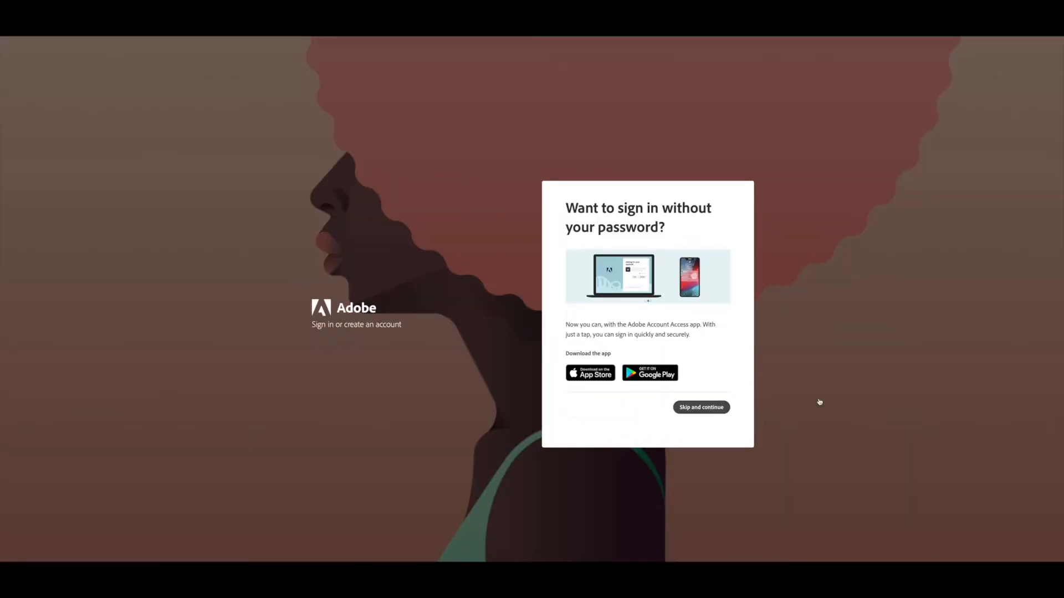
Step: Skip passwordless sign-in, auto-rig the nun with markers and download the Sitting Rubbing Arm animation
{"action": "left_click", "coordinate": [700, 407]}
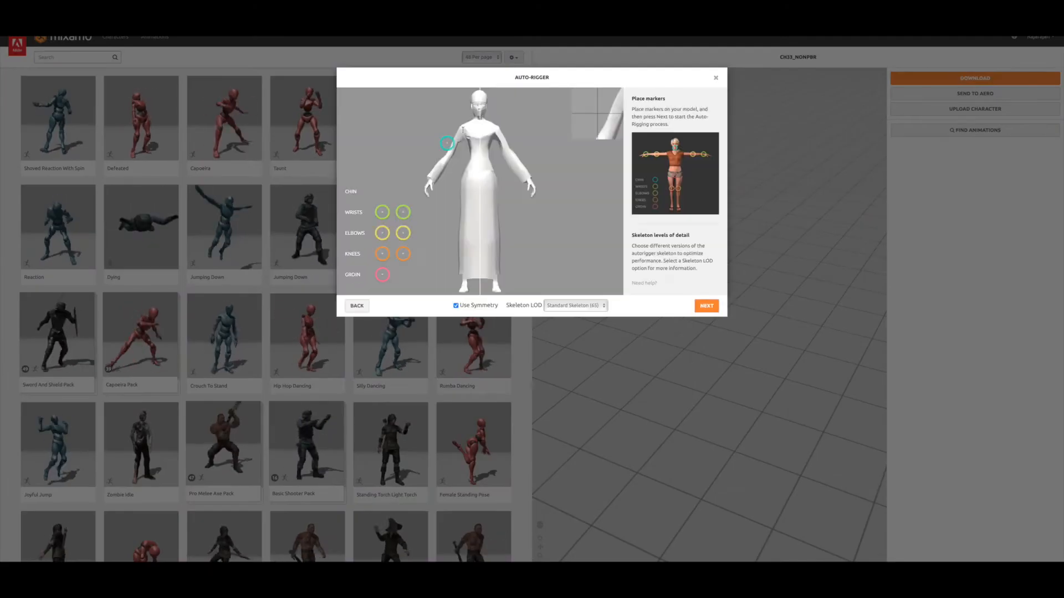
{"action": "left_click", "coordinate": [705, 305]}
{"action": "type", "text": "sit"}
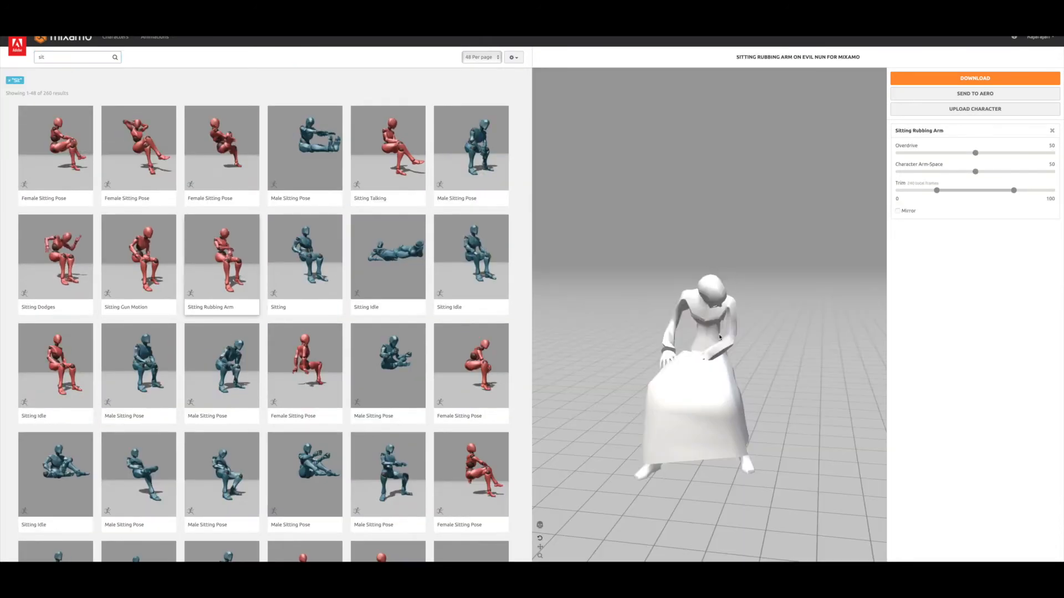
{"action": "left_click", "coordinate": [55, 148]}
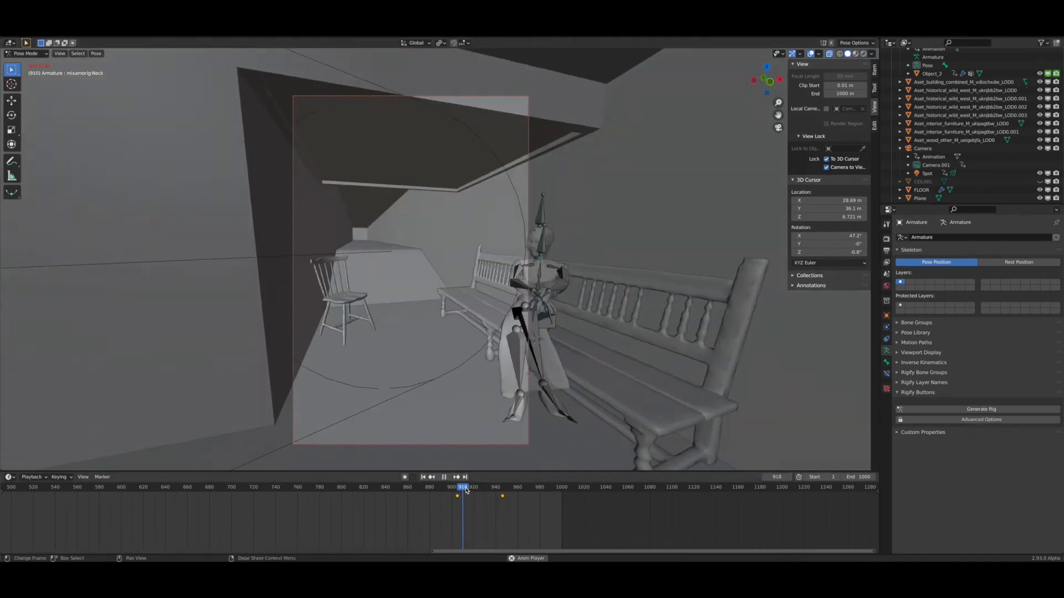
Step: Scrub through late frames of the shot and keyframe the seated nun's adjusted arm pose
{"action": "left_click", "coordinate": [514, 486]}
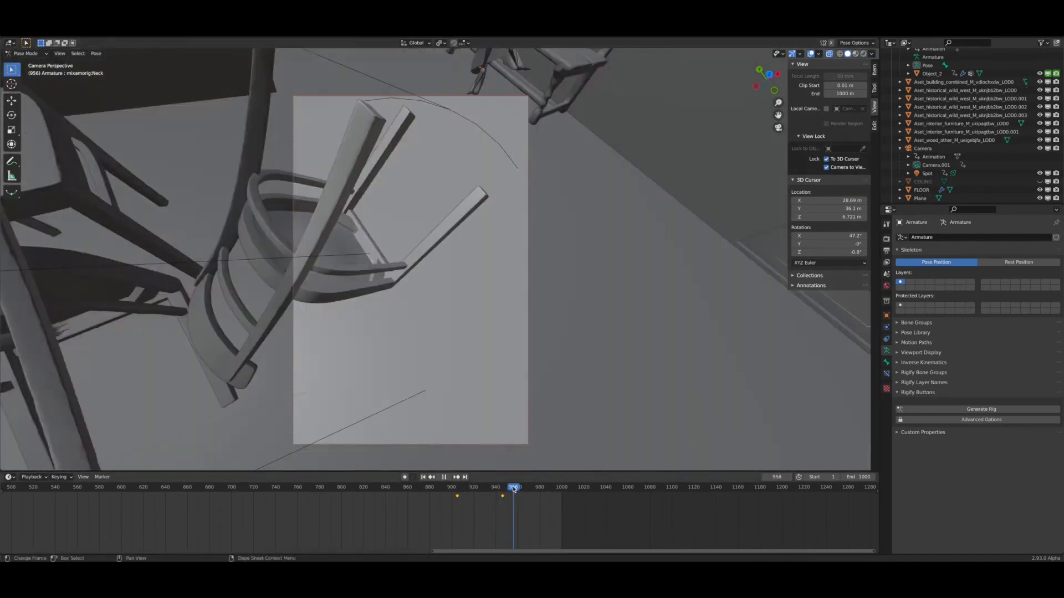
{"action": "left_click", "coordinate": [508, 486]}
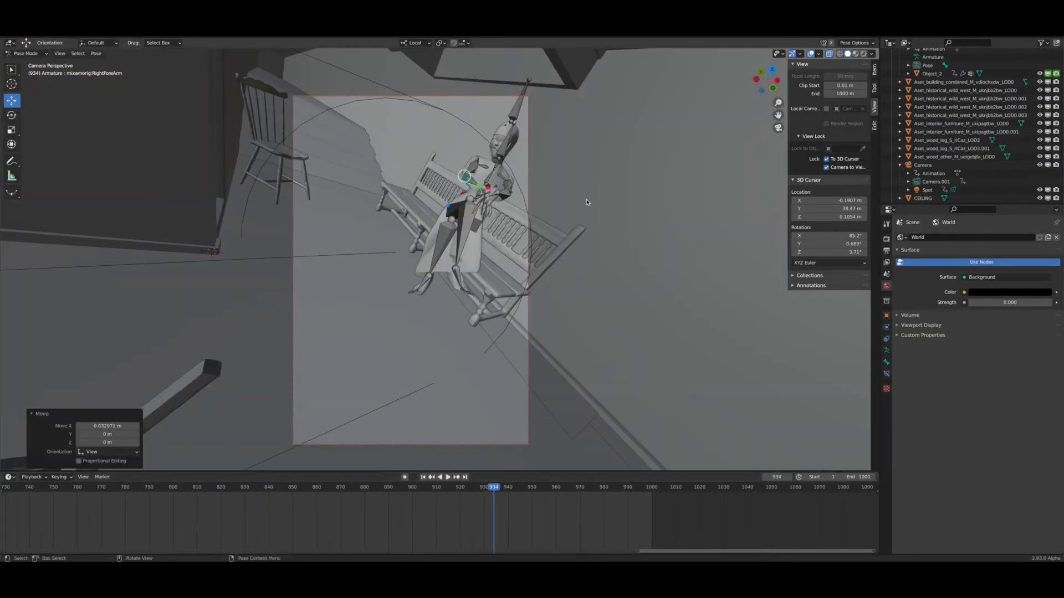
{"action": "left_click", "coordinate": [447, 477]}
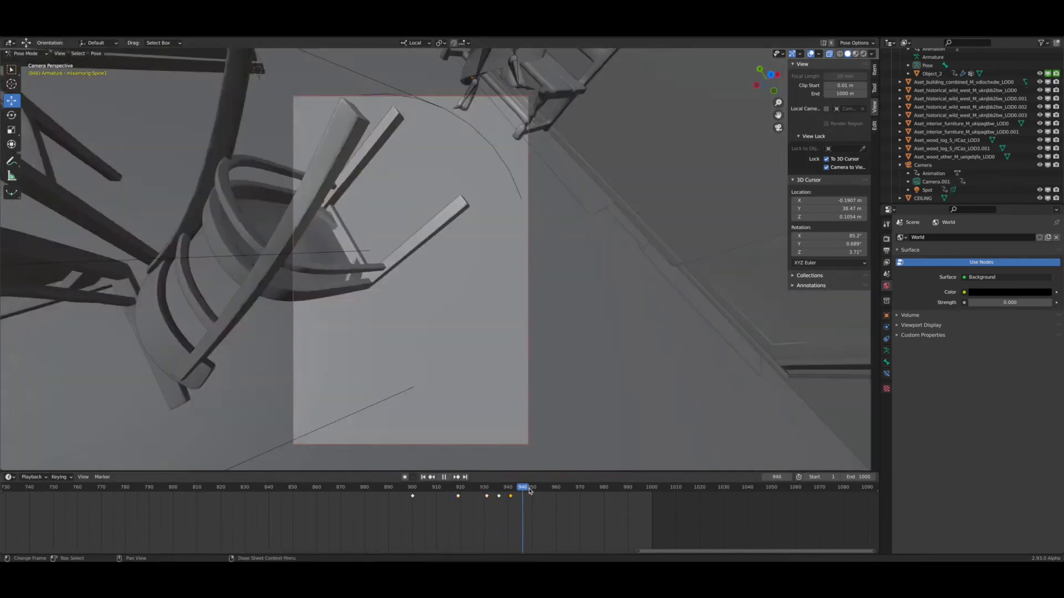
{"action": "left_click", "coordinate": [650, 487]}
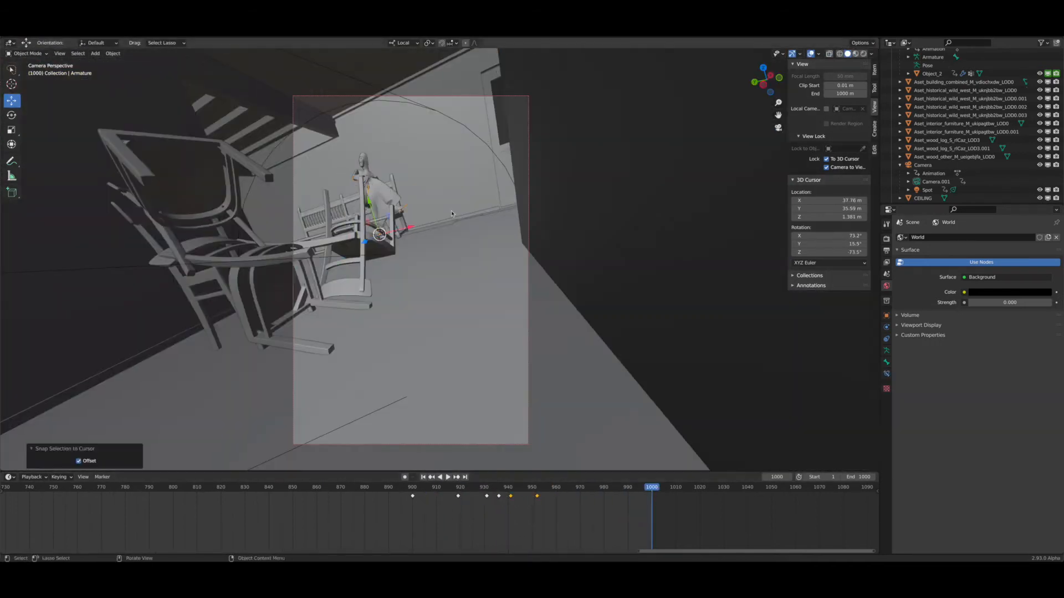
{"action": "left_click", "coordinate": [440, 478]}
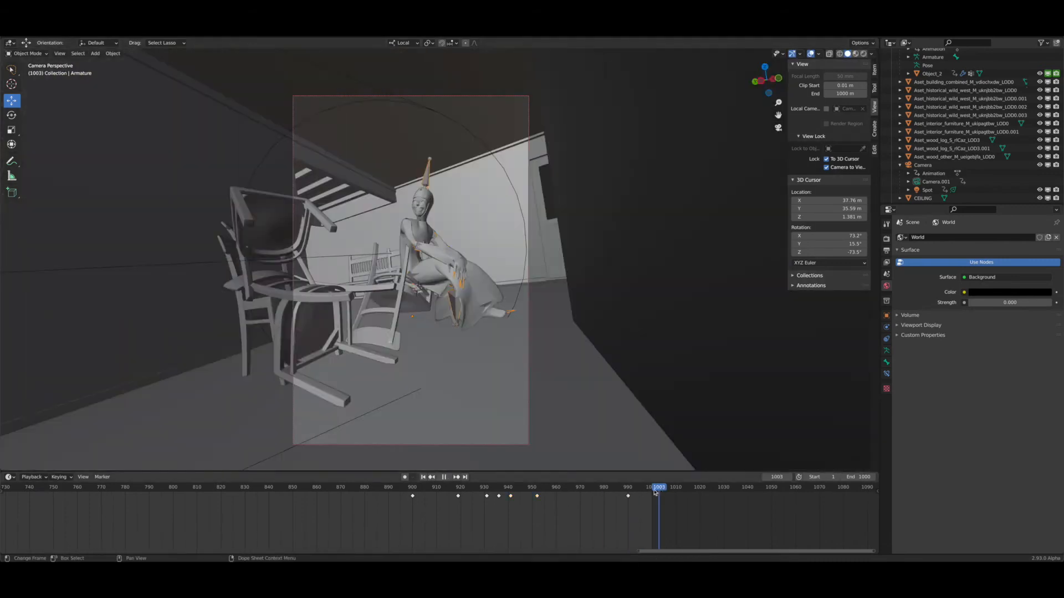